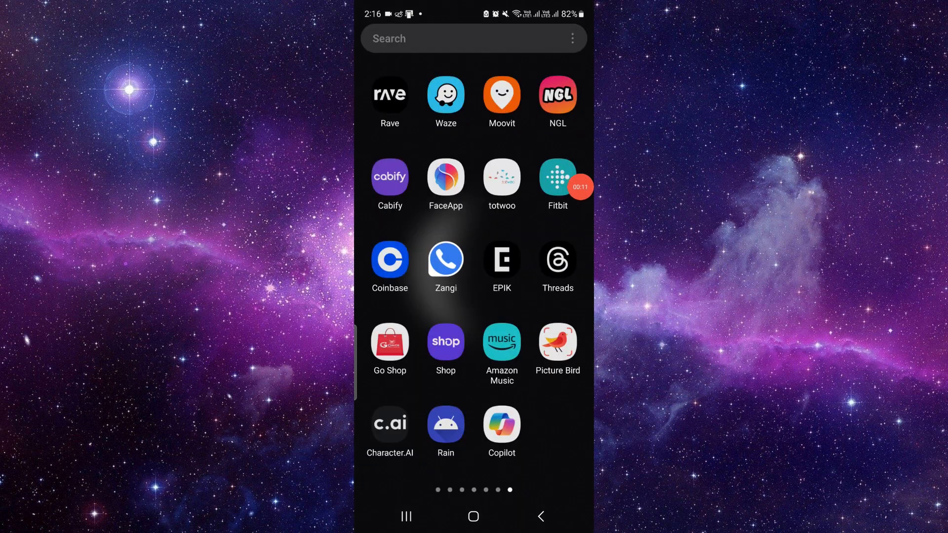
- Find WhatsApp via the launcher search 'wh' and open the 'Apurv (You)' self-chat
type("wh")
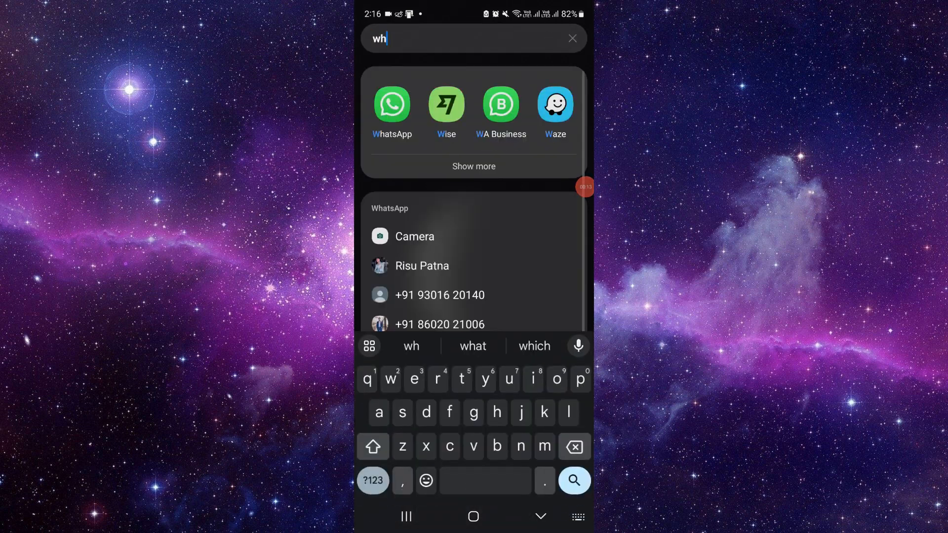
left_click(392, 104)
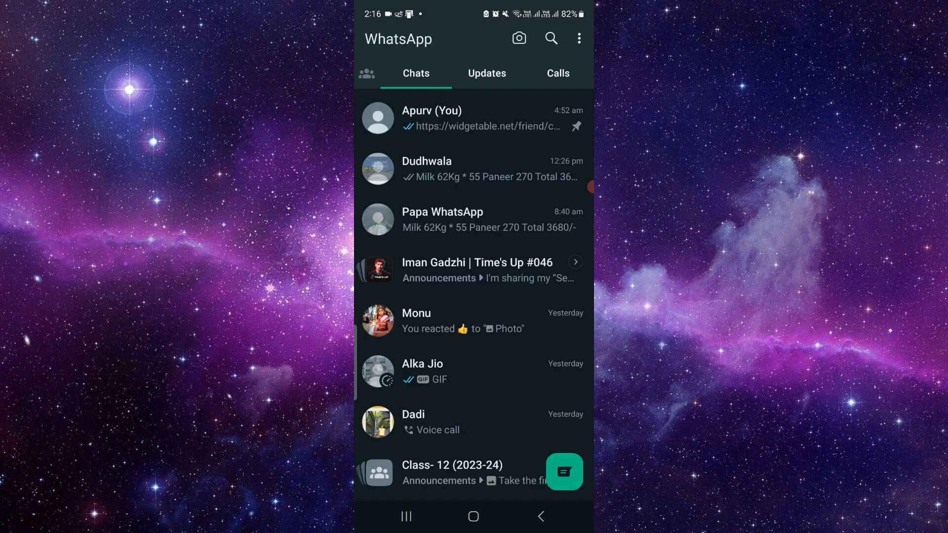
left_click(450, 117)
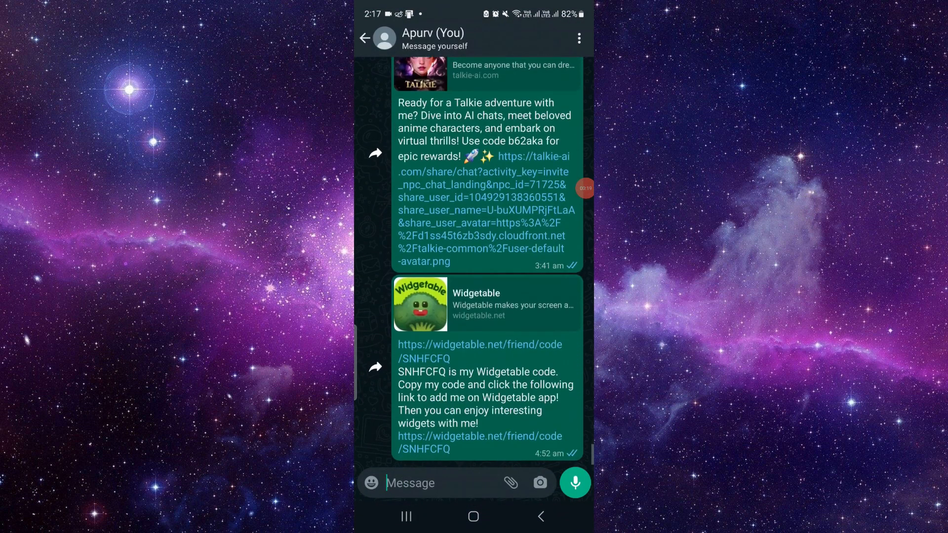
scroll("down", 3)
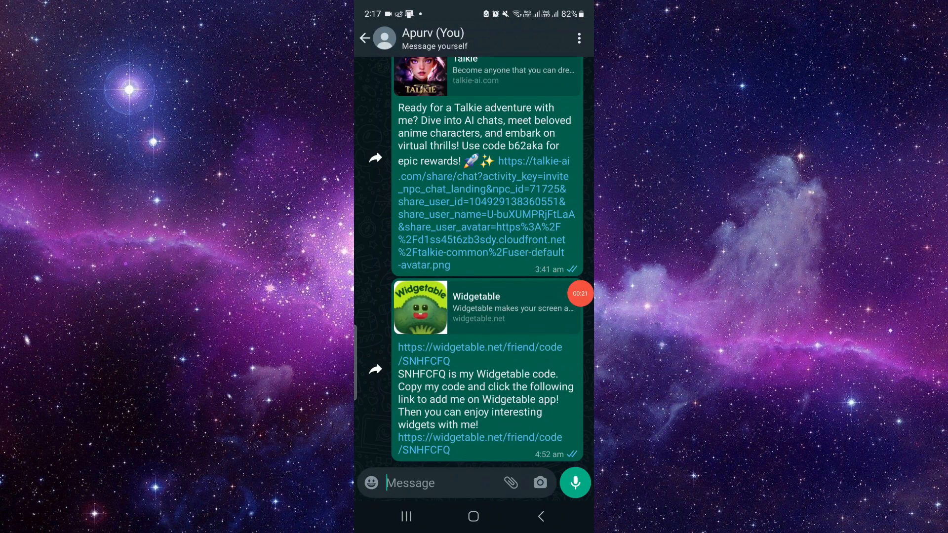
left_click(574, 483)
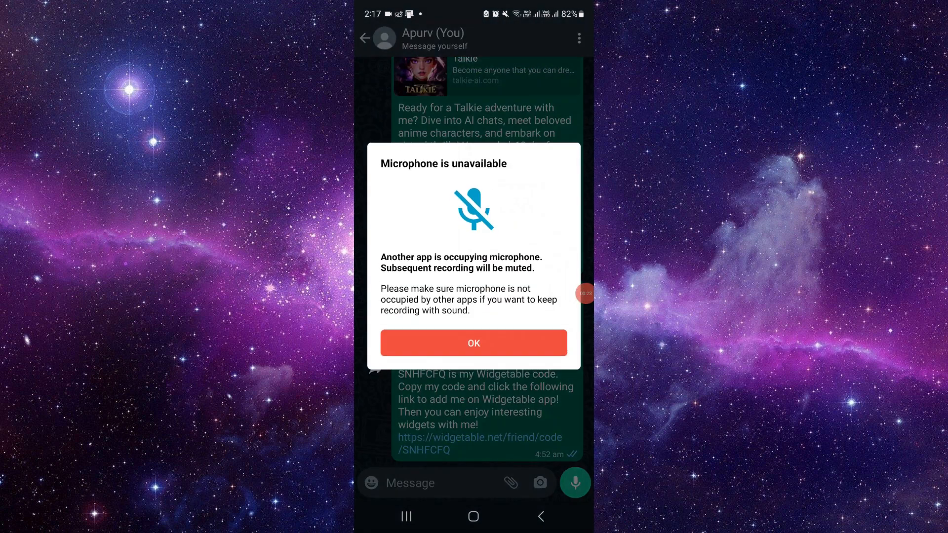
left_click(473, 342)
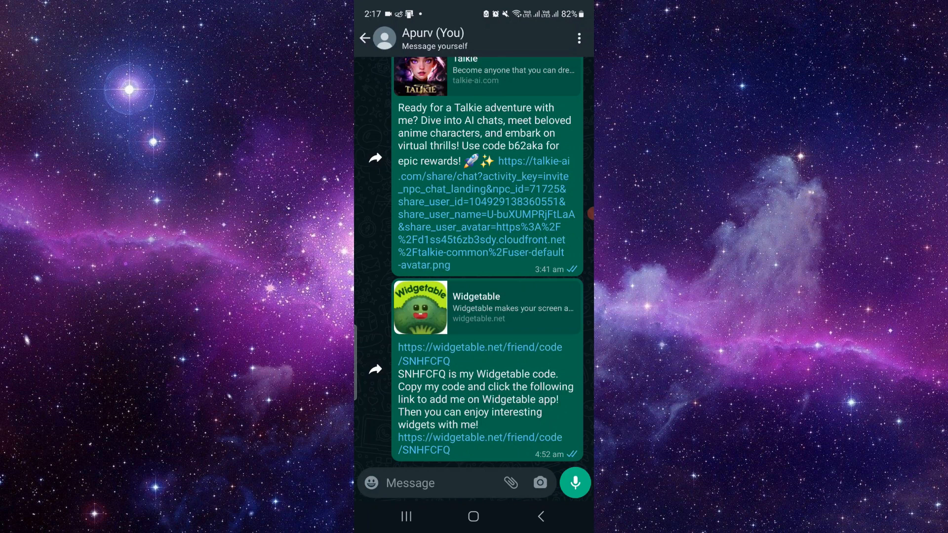
left_click(575, 483)
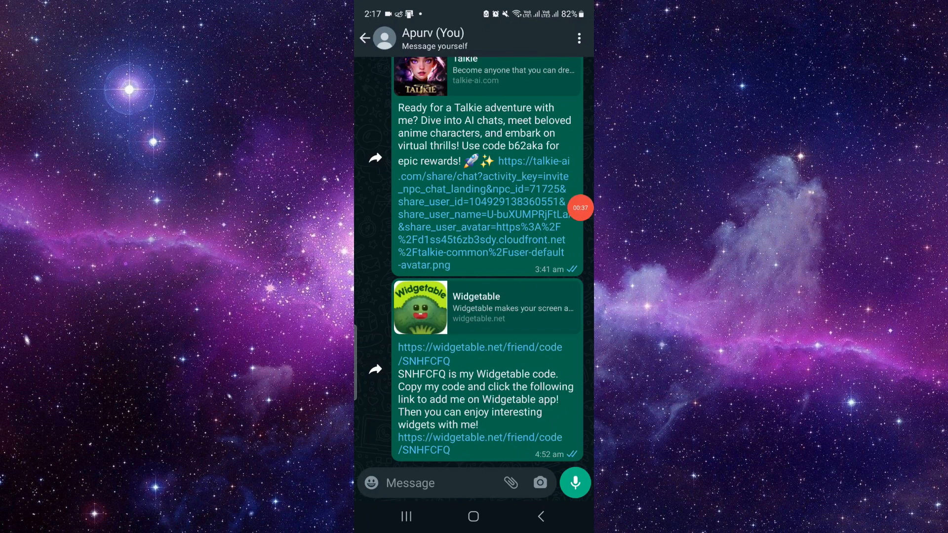